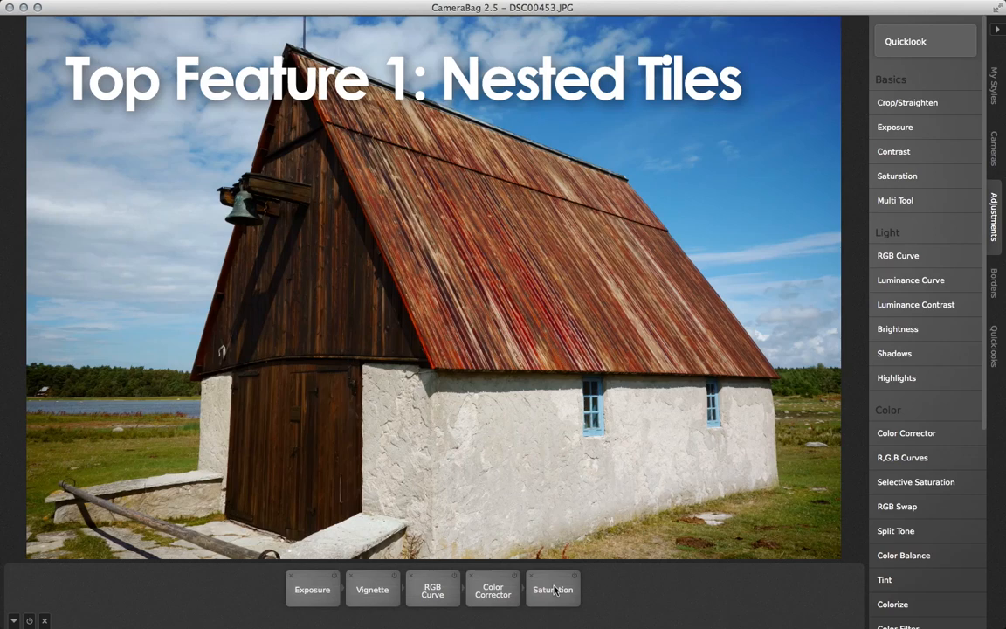
Nest the RGB Curve, Color Corrector and Saturation tiles into one group named Coloring.
click(552, 589)
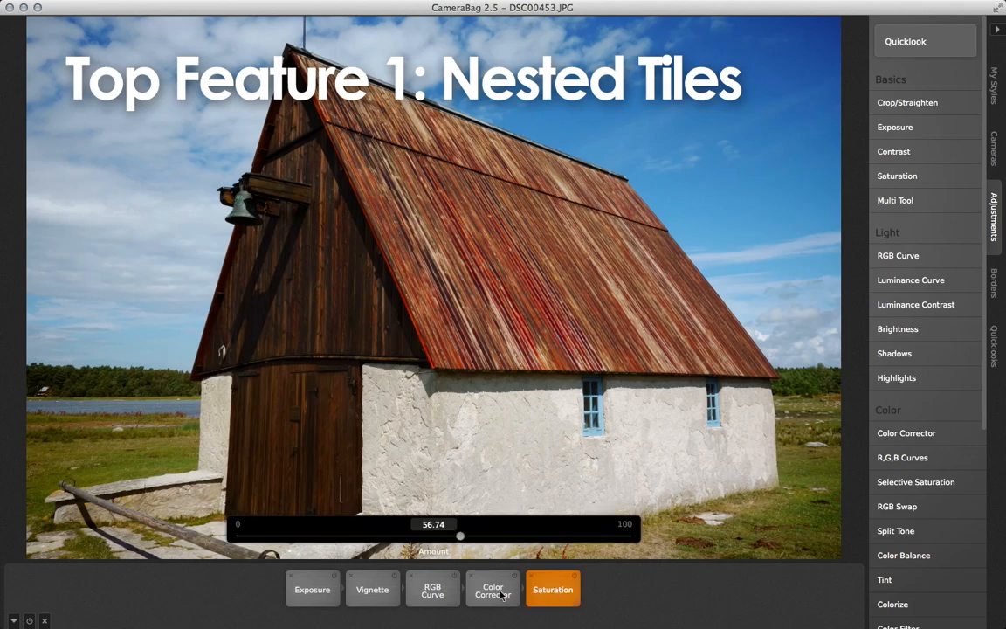
click(433, 590)
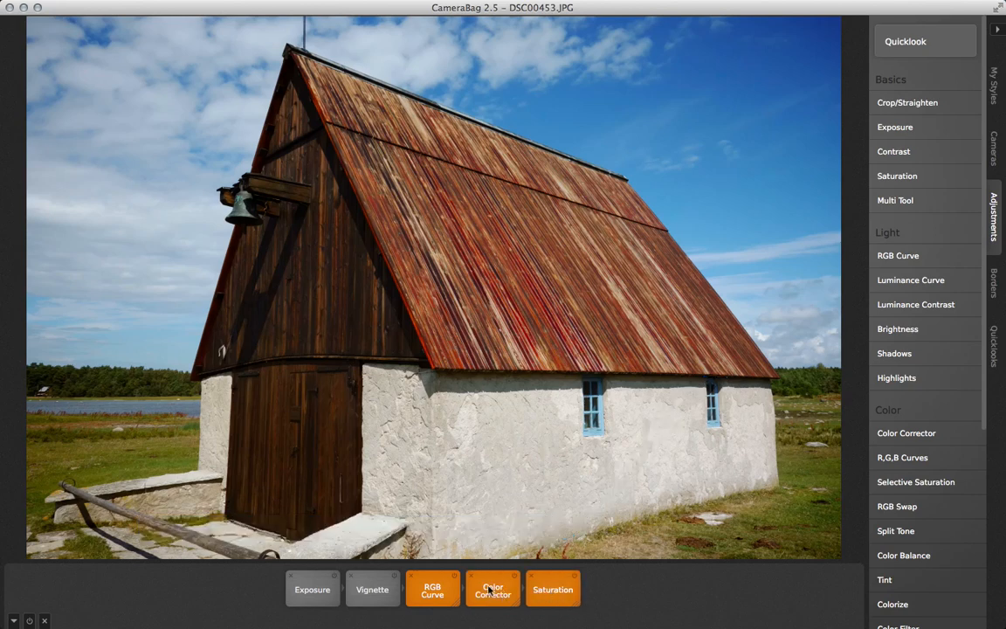
right_click(492, 590)
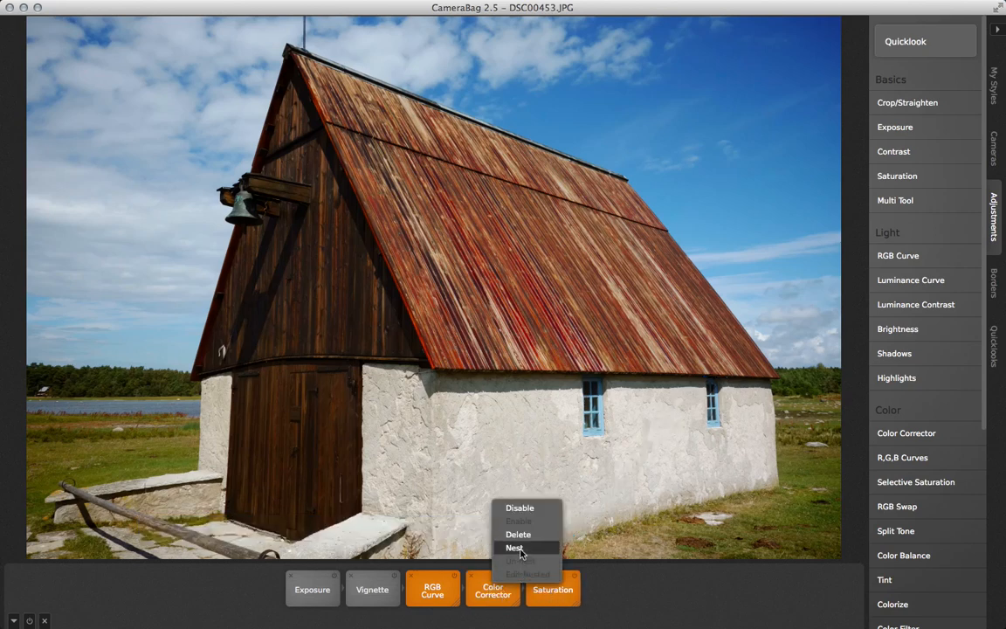
click(513, 549)
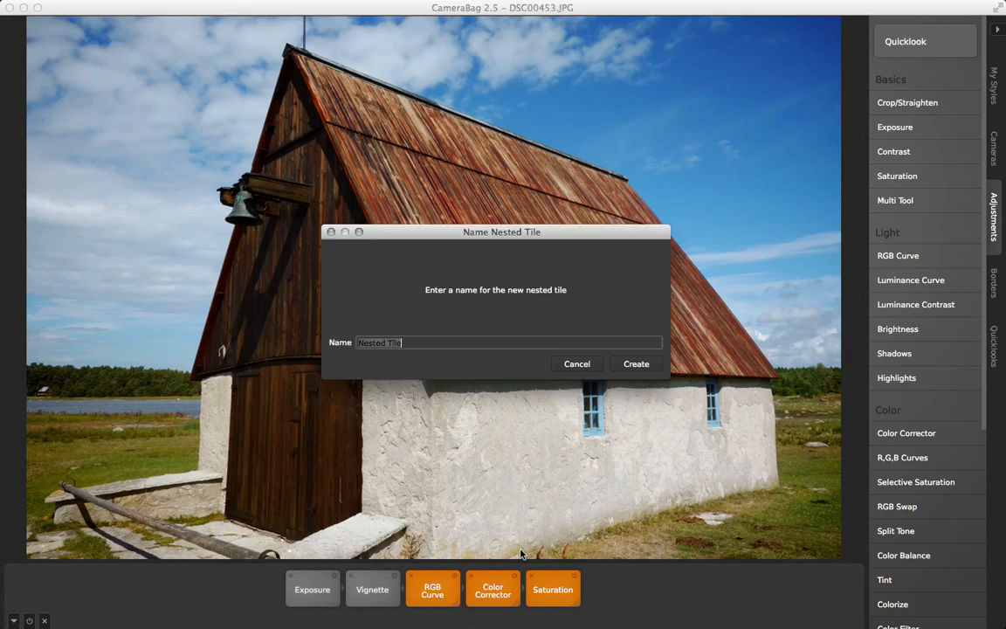
click(636, 363)
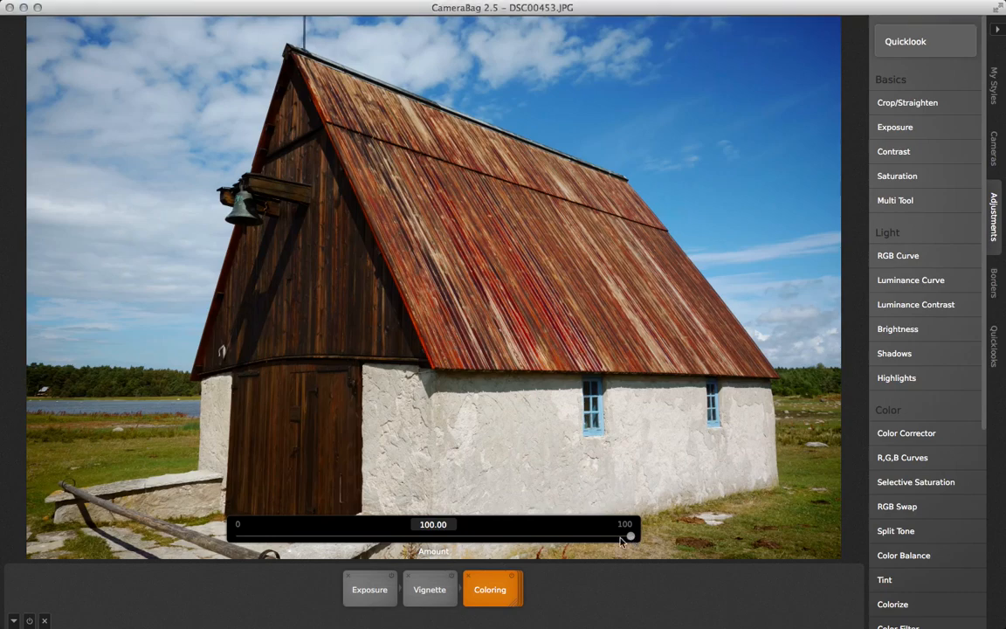
Try the Coloring group's strength at about 18 and 71 before settling it back near full.
drag(629, 535, 307, 535)
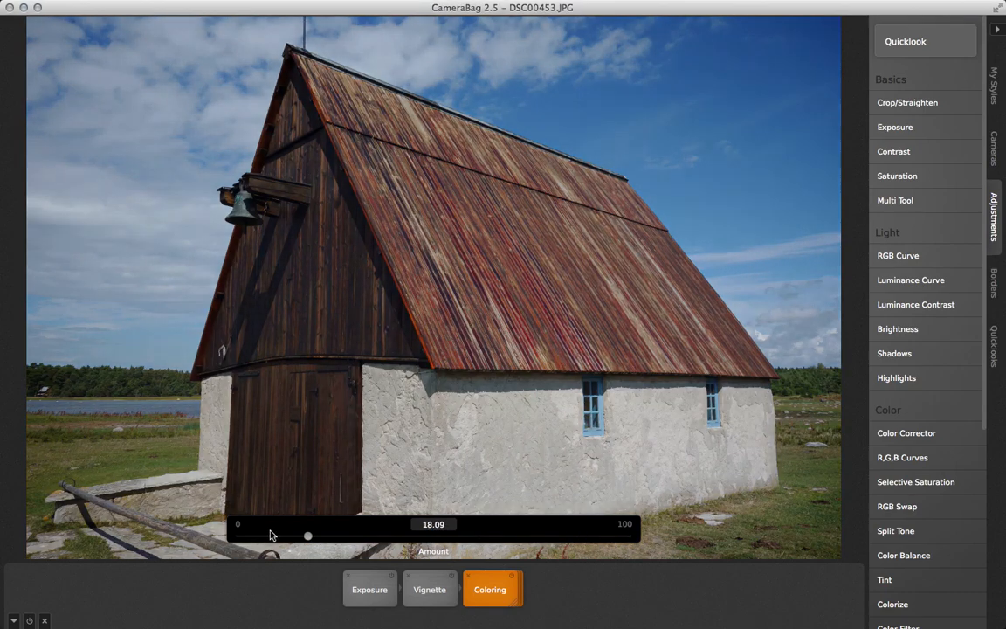
drag(307, 534, 330, 534)
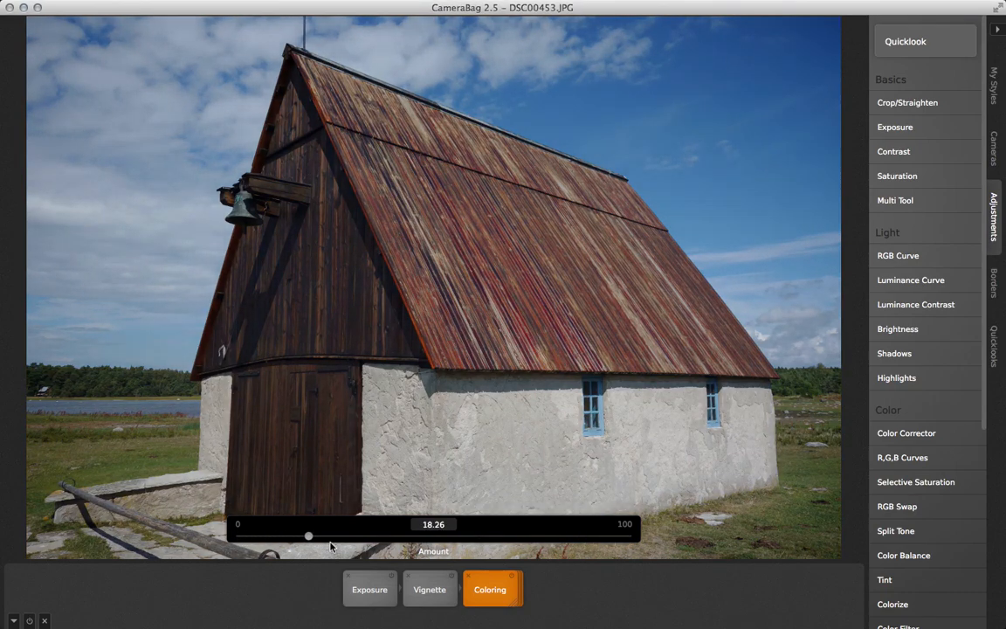
drag(308, 534, 517, 534)
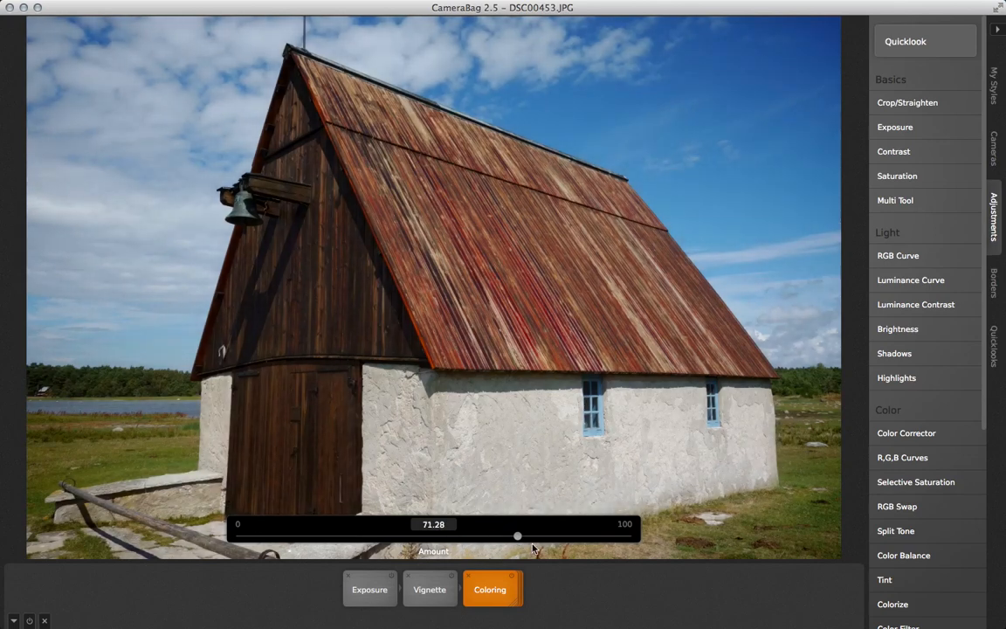
drag(517, 534, 631, 534)
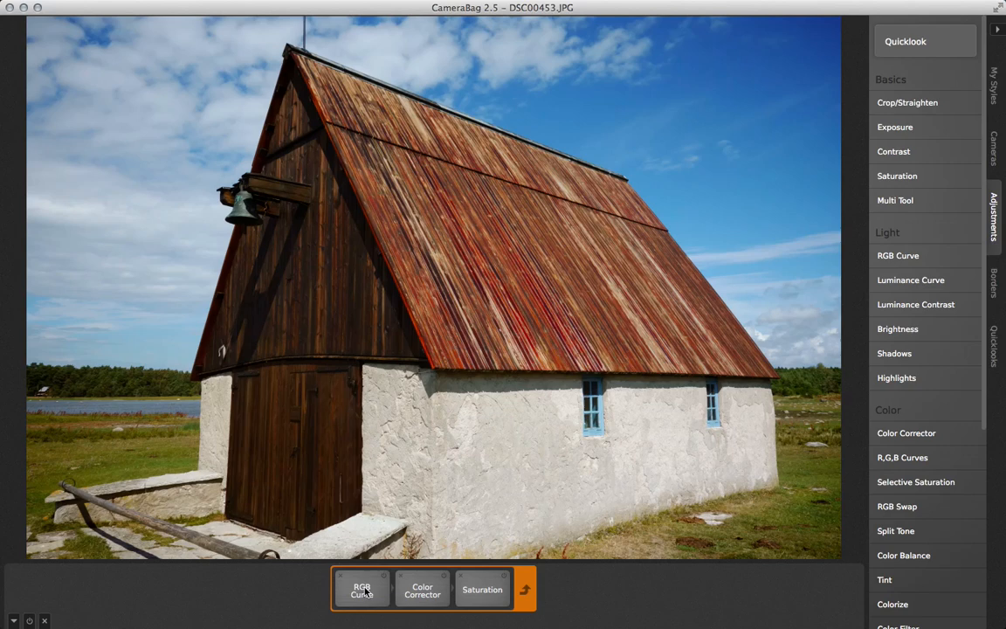
Tune the inner saturation amount down to about 14, then back up to around 48 and slightly higher.
click(482, 591)
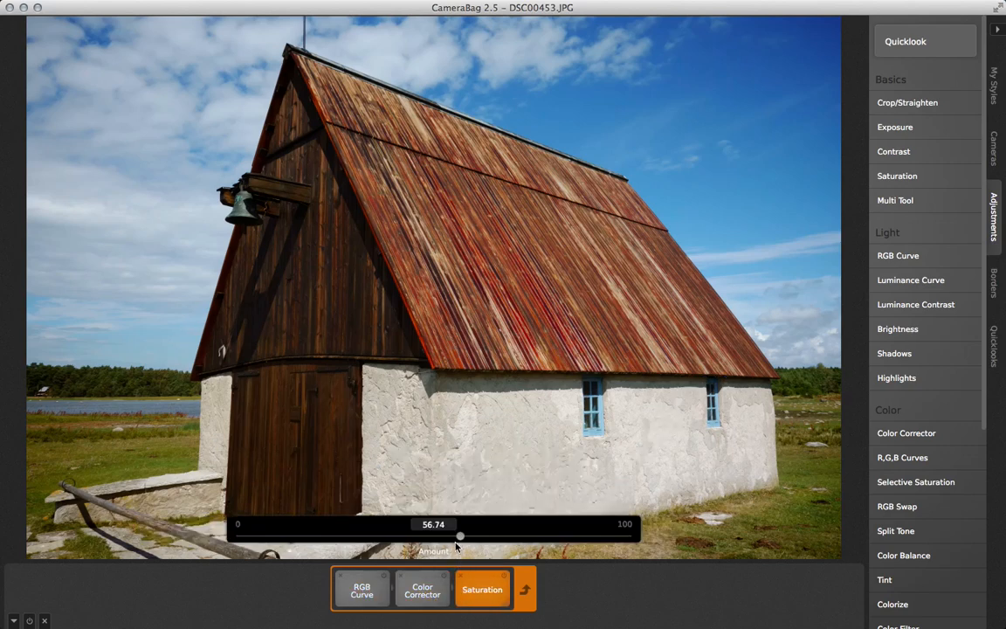
drag(459, 536, 290, 536)
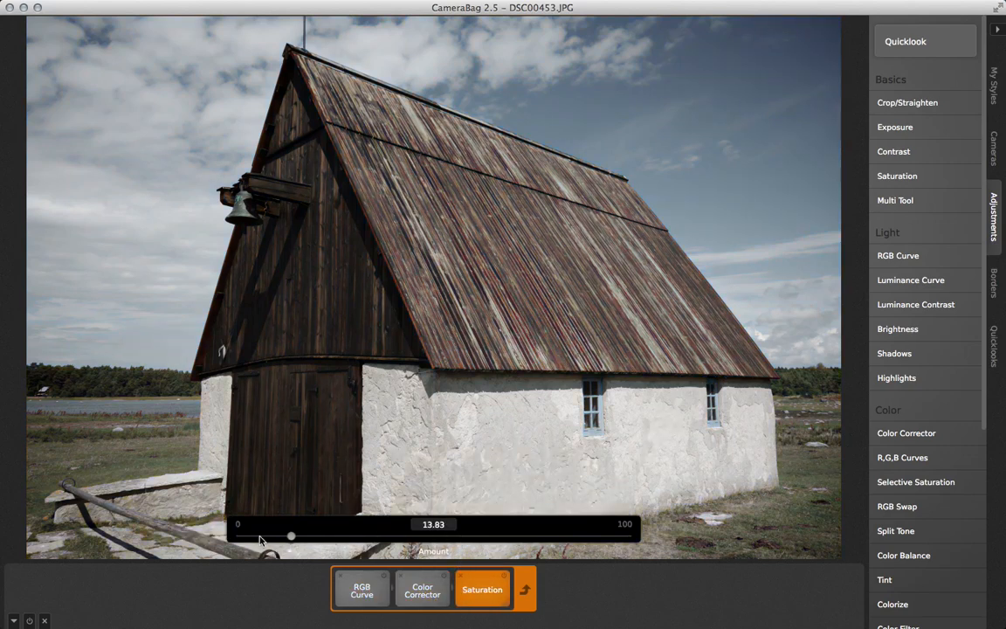
drag(289, 537, 426, 537)
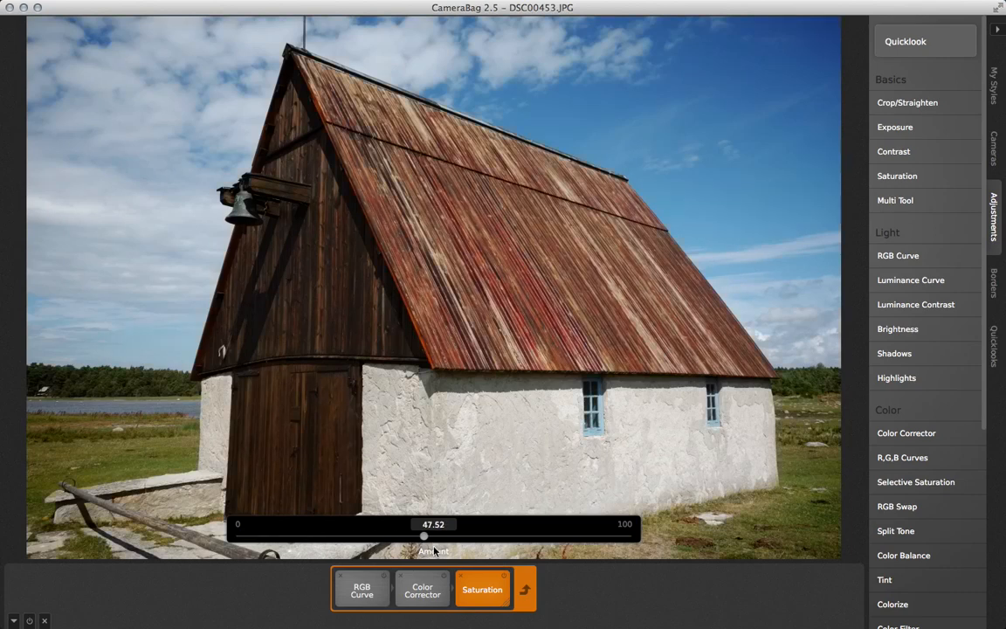
drag(424, 536, 461, 536)
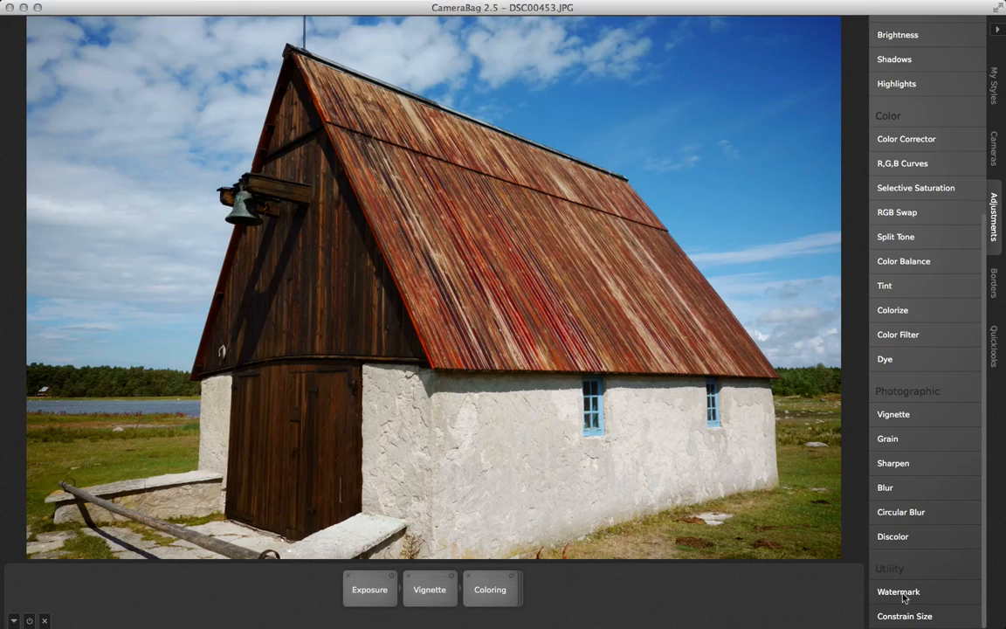
click(898, 590)
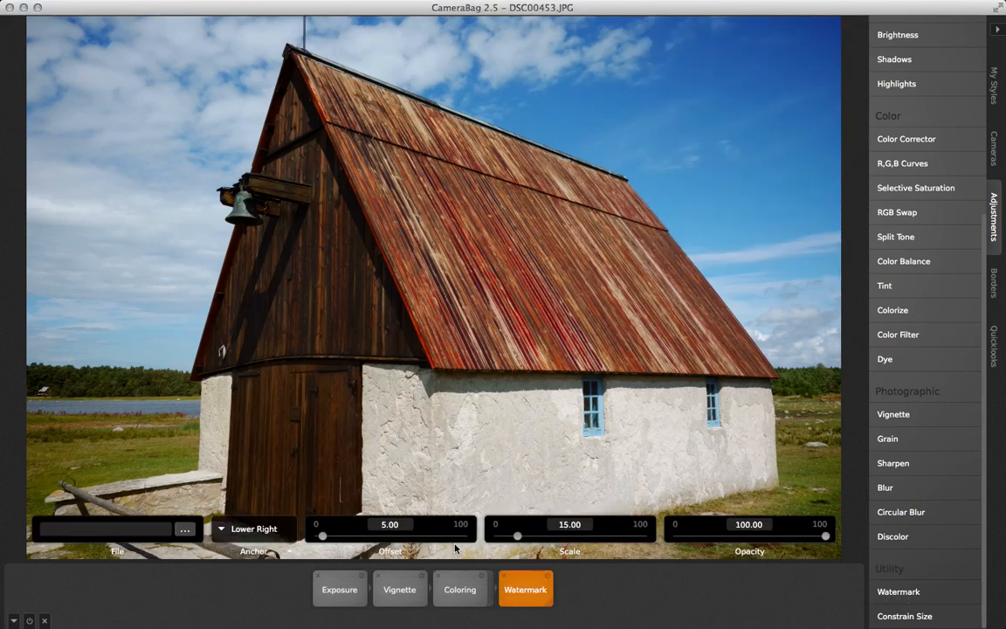
click(186, 531)
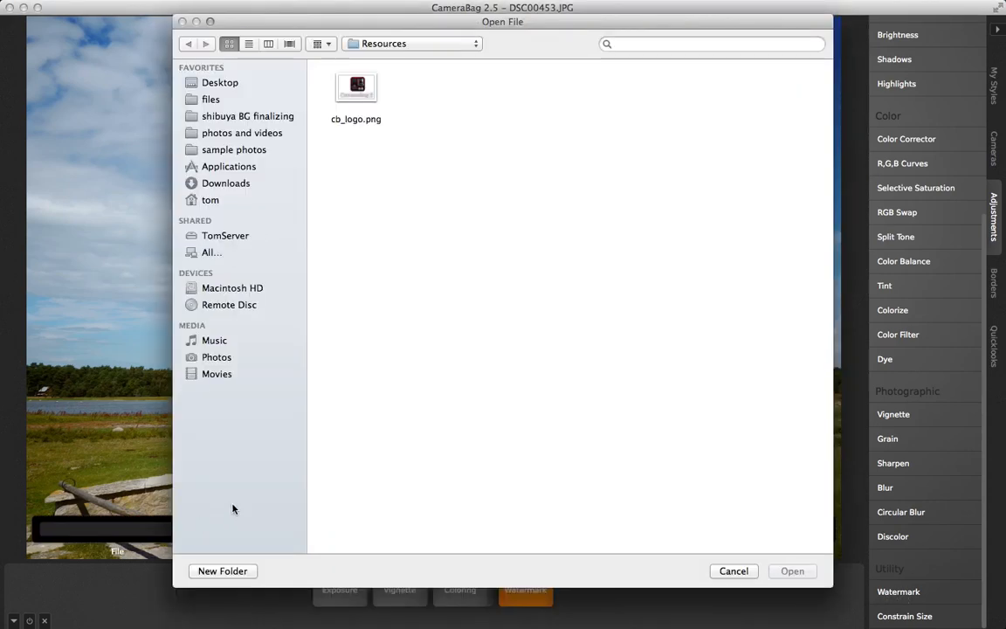
click(791, 570)
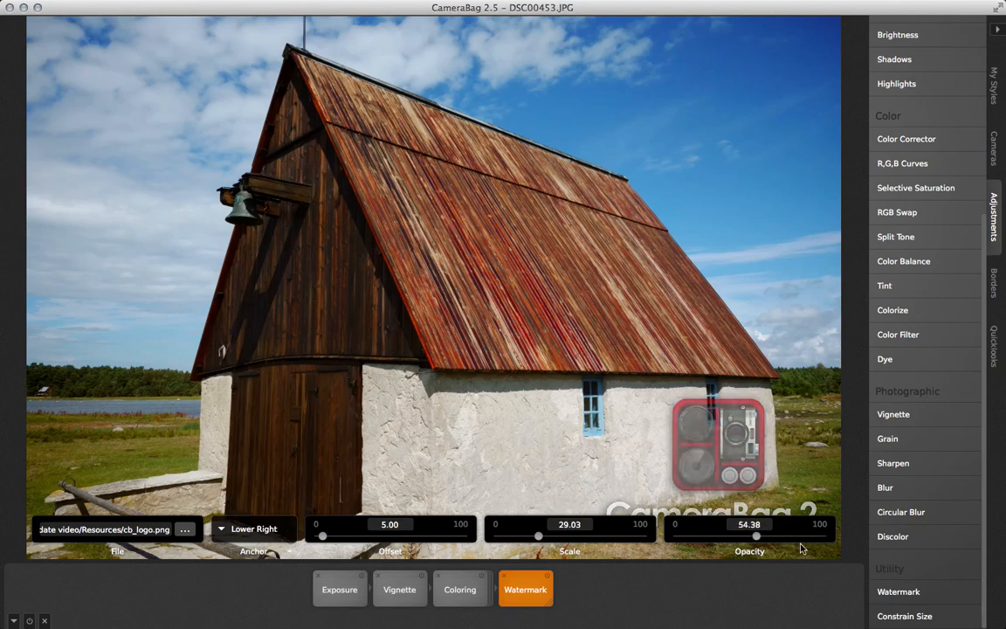
click(524, 588)
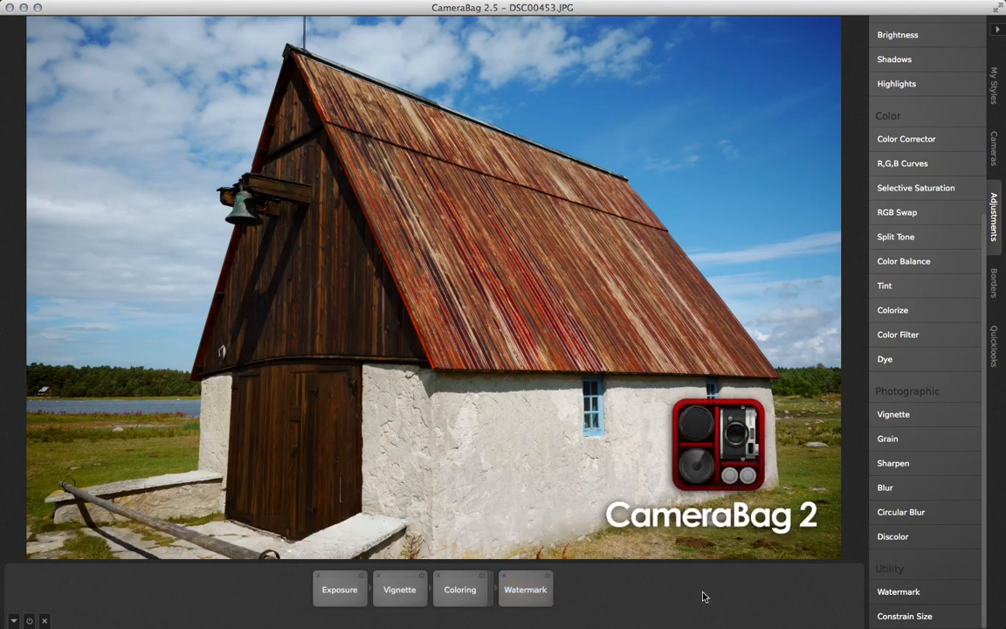
click(523, 588)
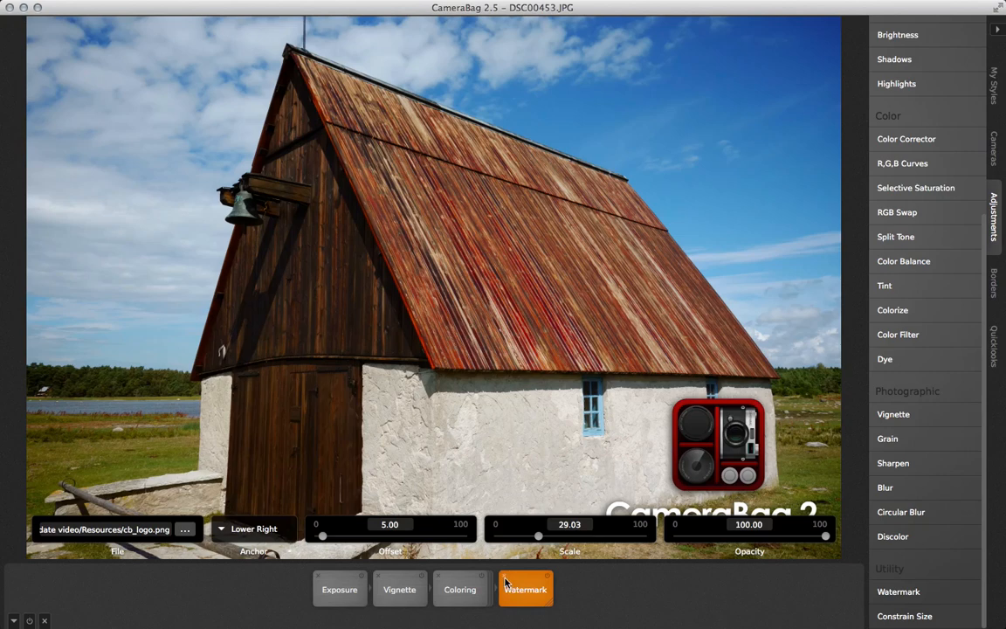
click(524, 589)
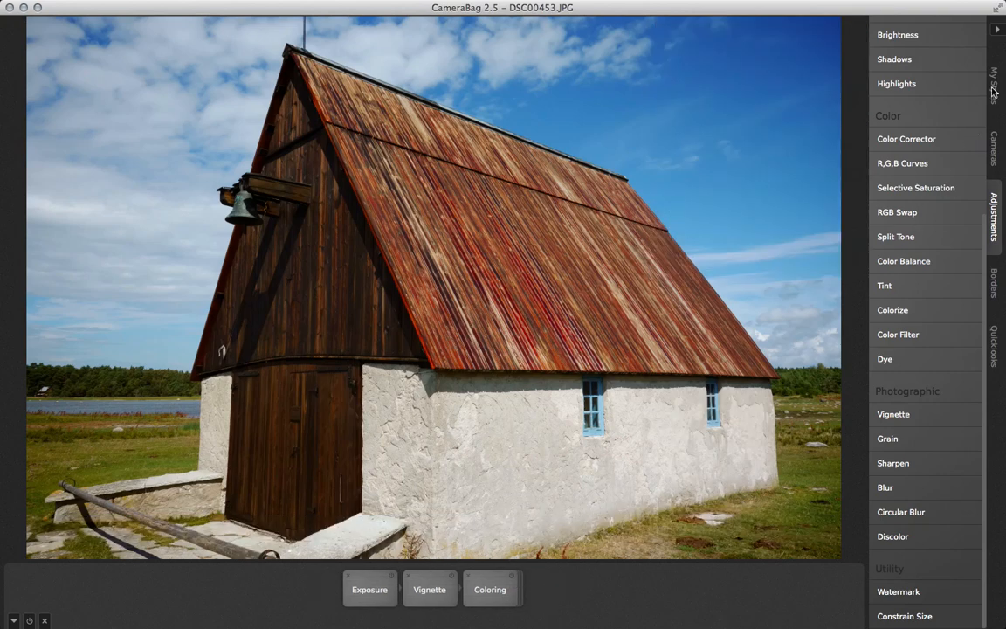
click(994, 84)
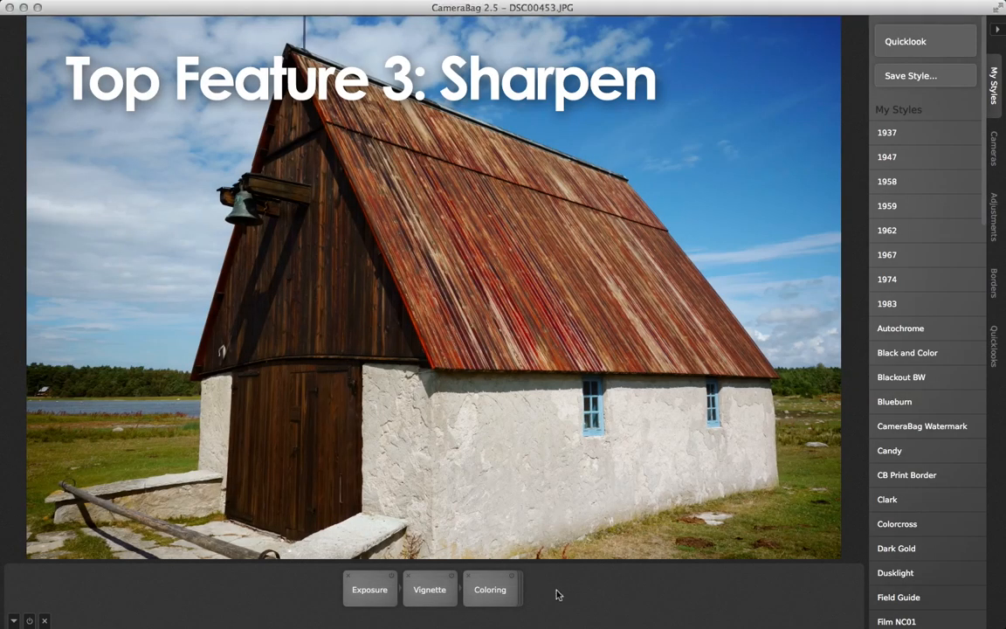
Add a Sharpen adjustment, try its amount near 55, and settle it at about 15.78.
click(996, 213)
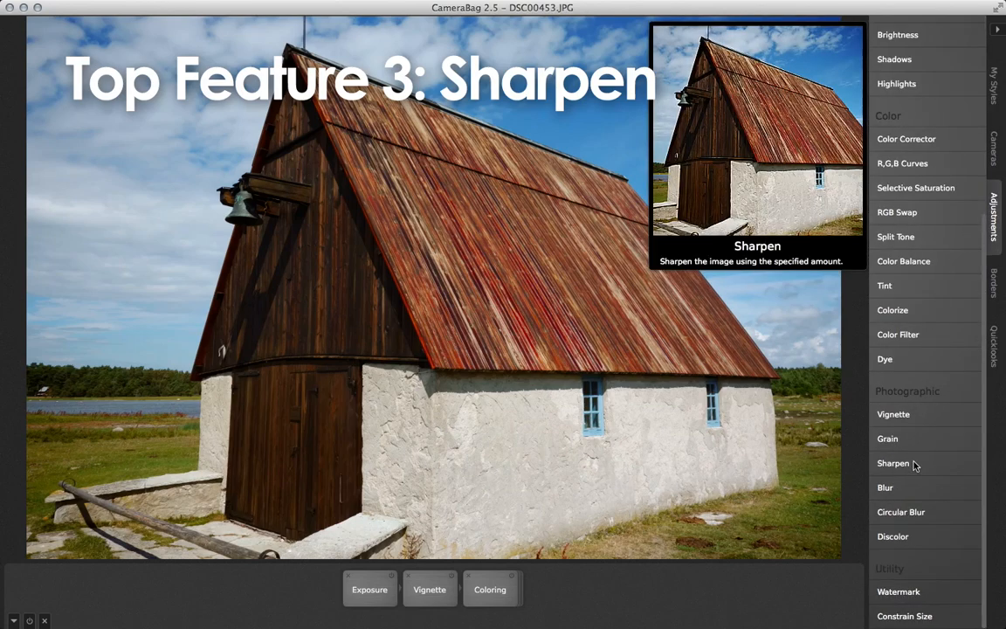
click(892, 462)
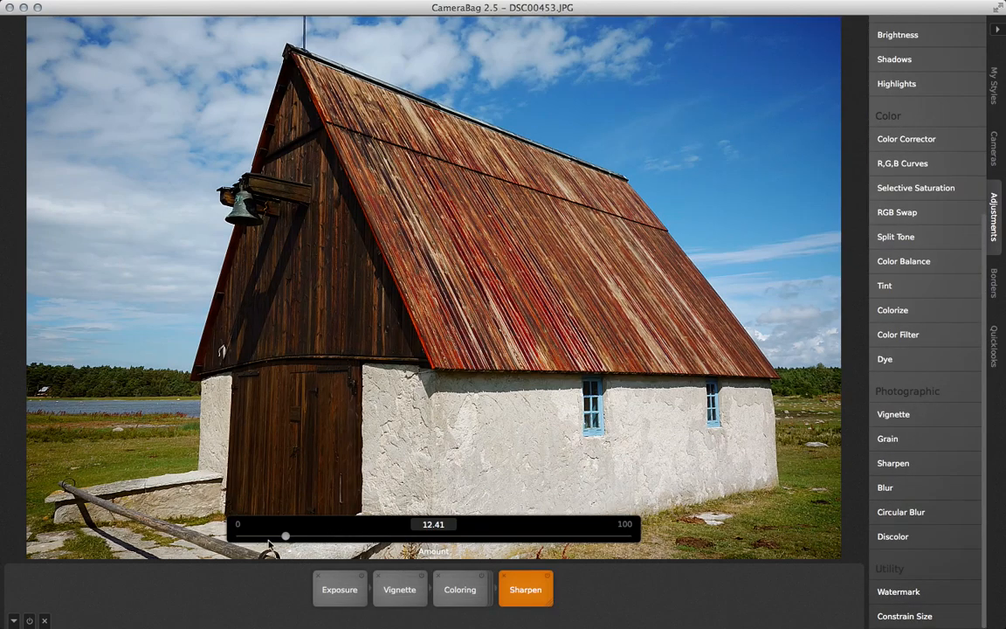
drag(283, 536, 293, 536)
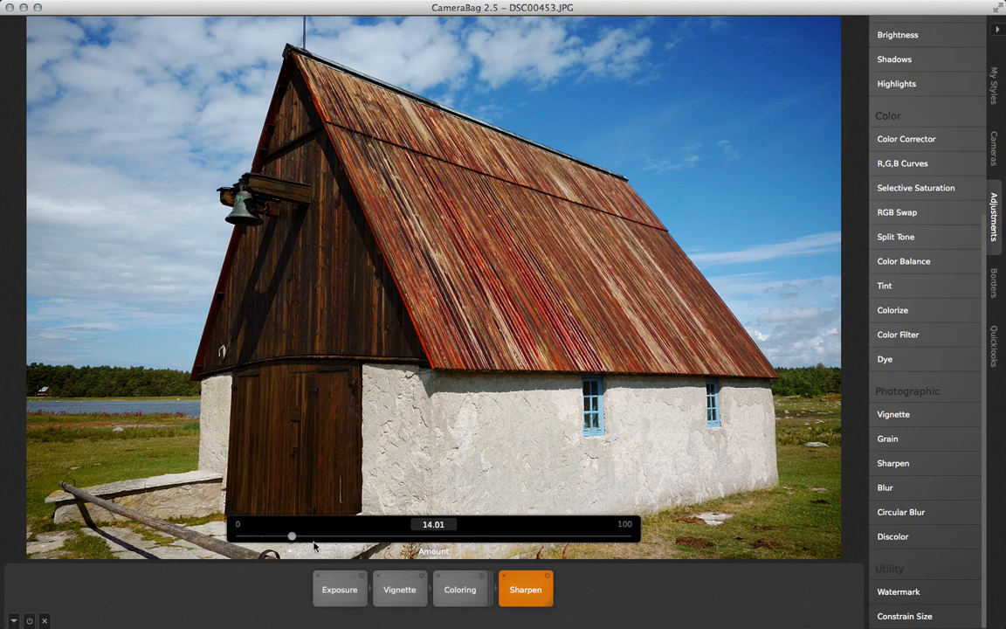
drag(293, 536, 452, 536)
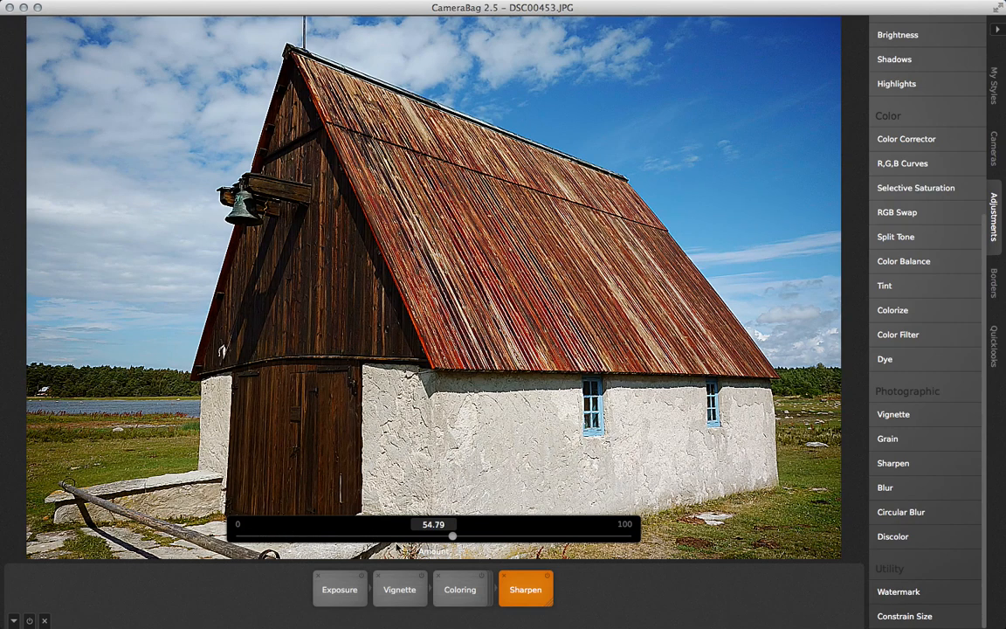
drag(452, 536, 297, 536)
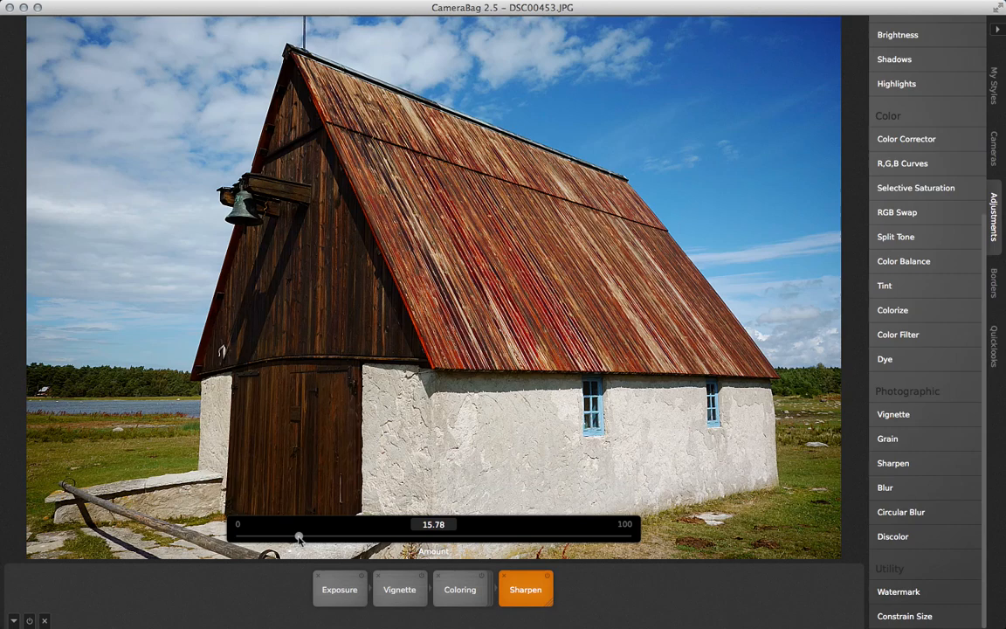
click(524, 588)
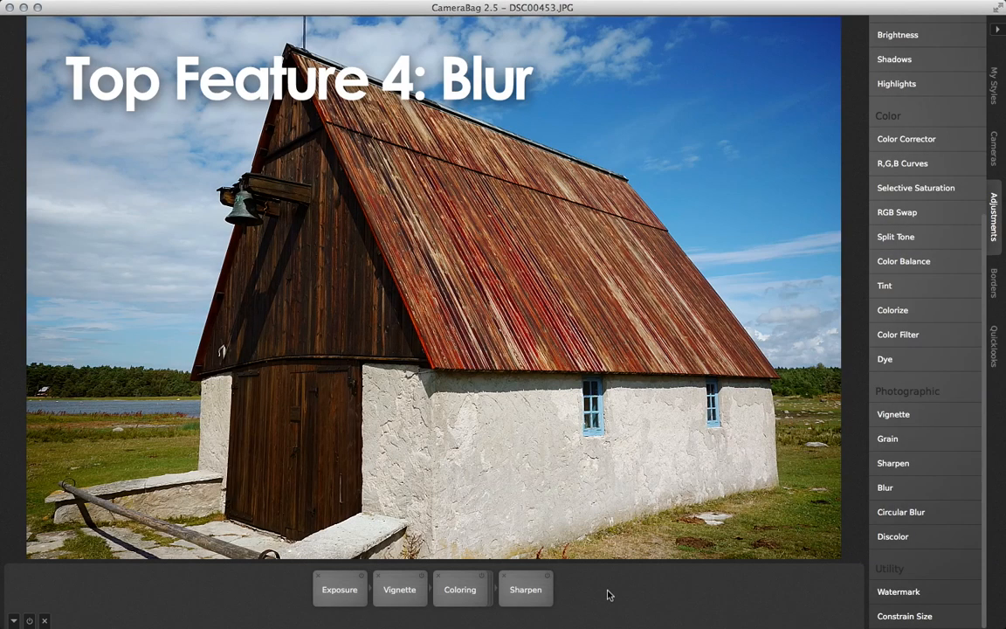
mouse_move(884, 488)
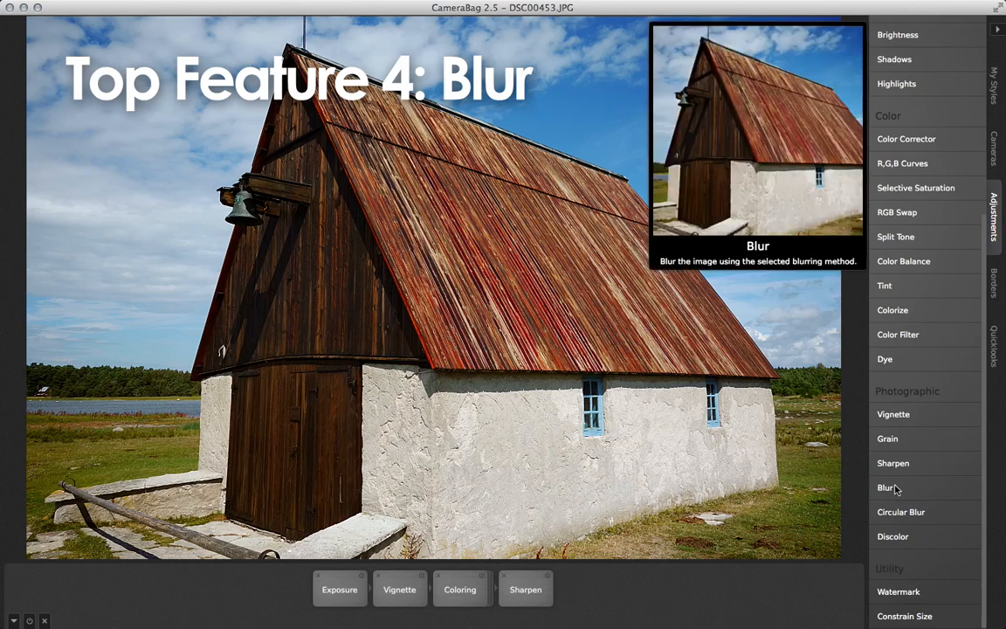
Add a blur, swap it for a Circular Blur and set its sharp-centre radius near 0.98.
click(884, 488)
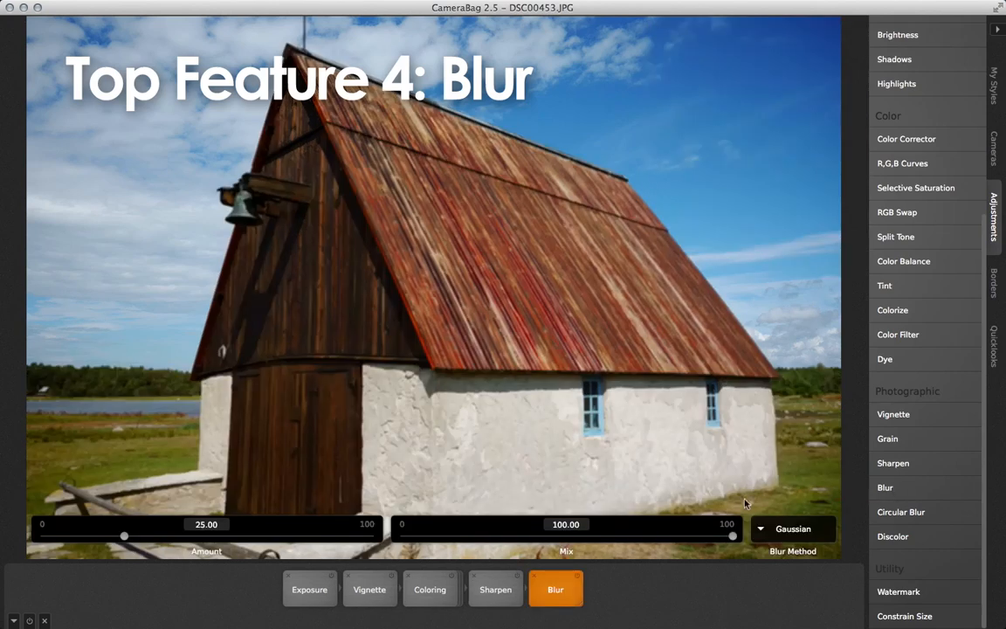
drag(732, 536, 523, 536)
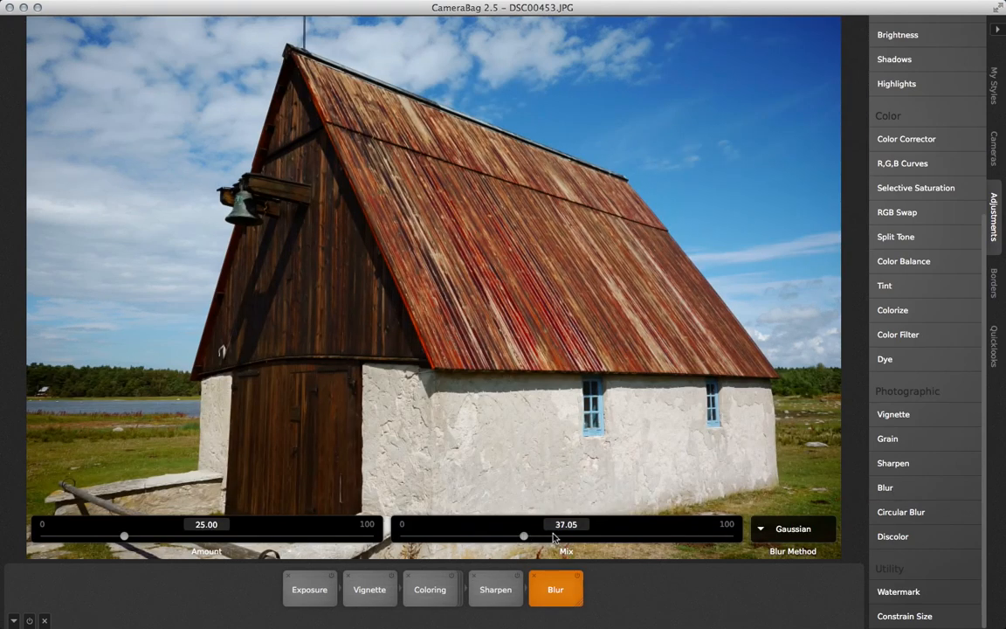
drag(523, 536, 732, 536)
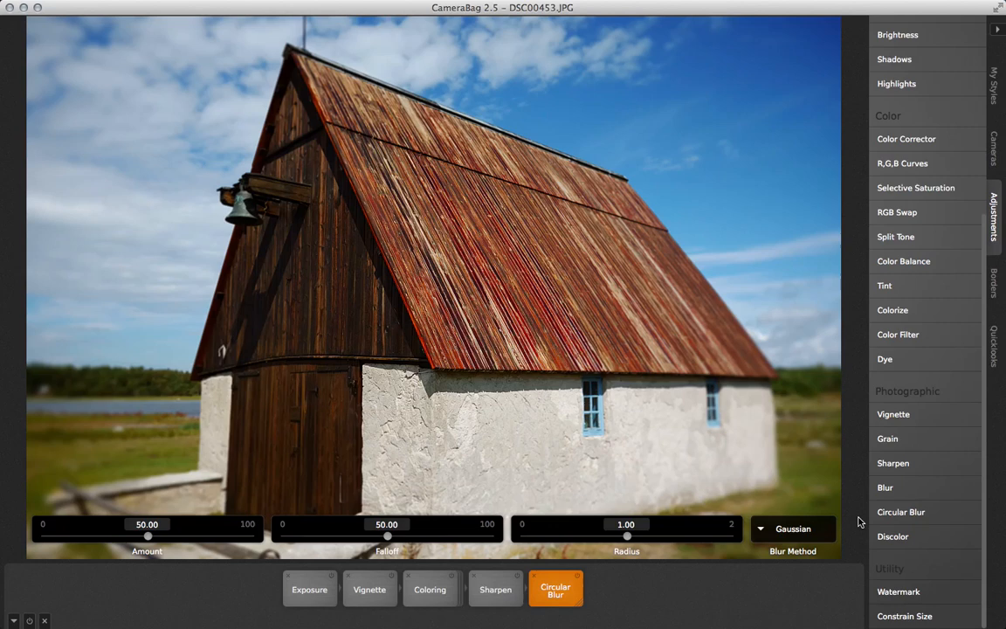
drag(625, 536, 593, 536)
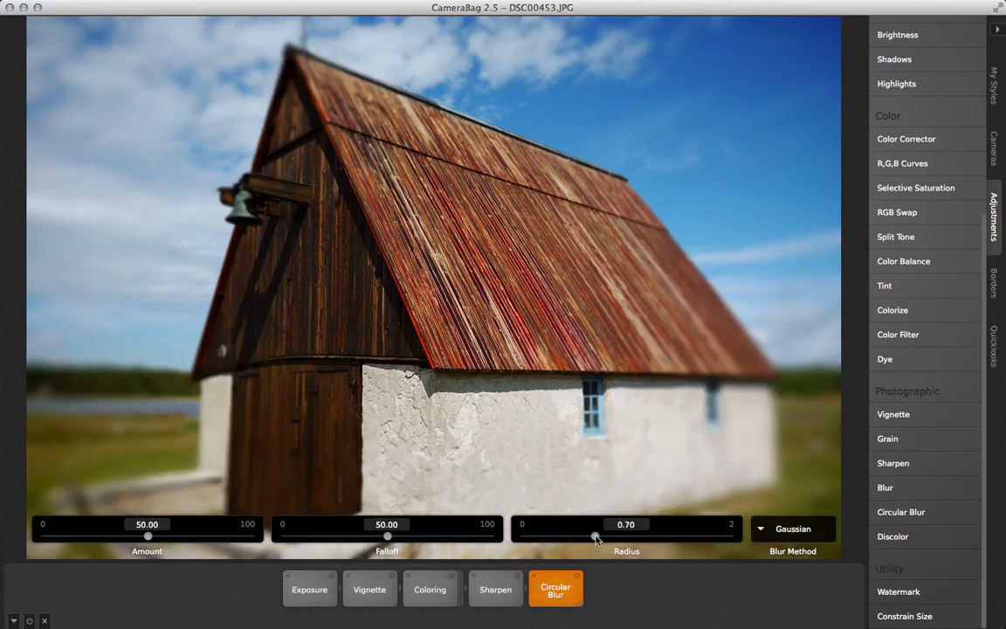
drag(594, 534, 625, 534)
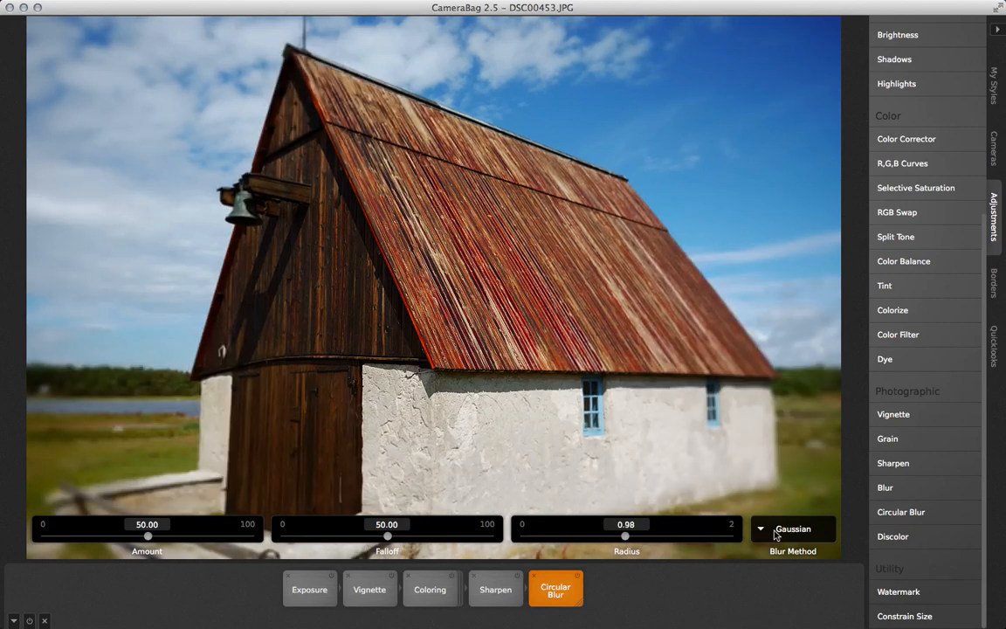
click(793, 528)
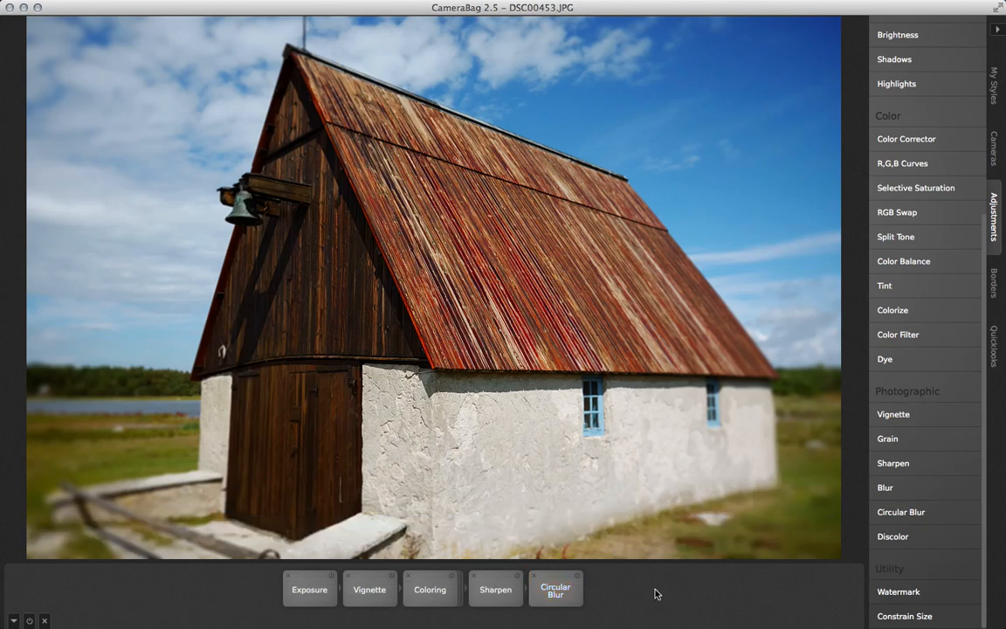
click(993, 283)
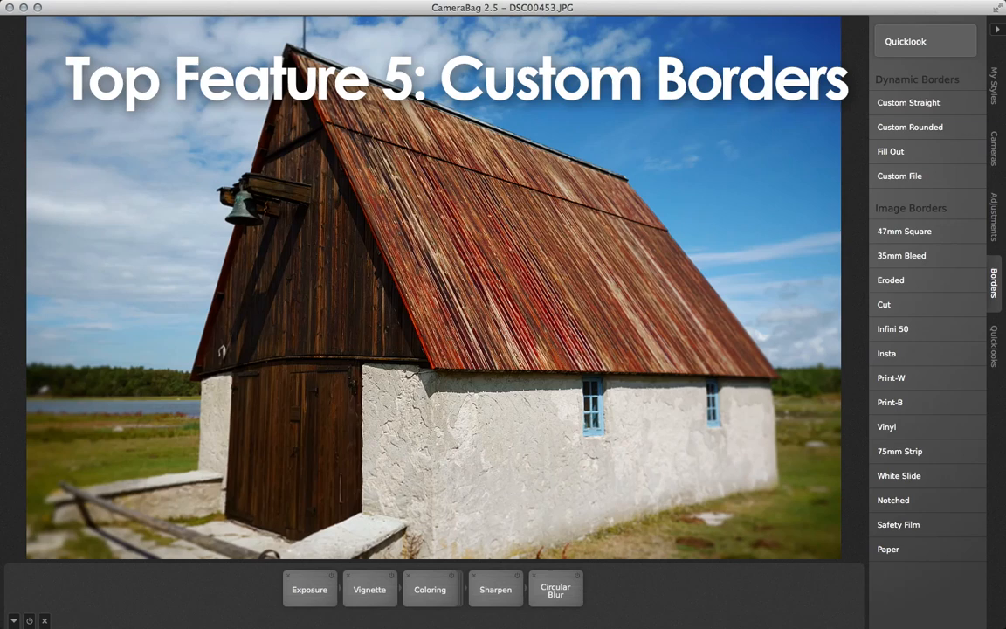
Load cb_print_b_large.png as a Custom File border around the barn photo, then remove it.
click(889, 402)
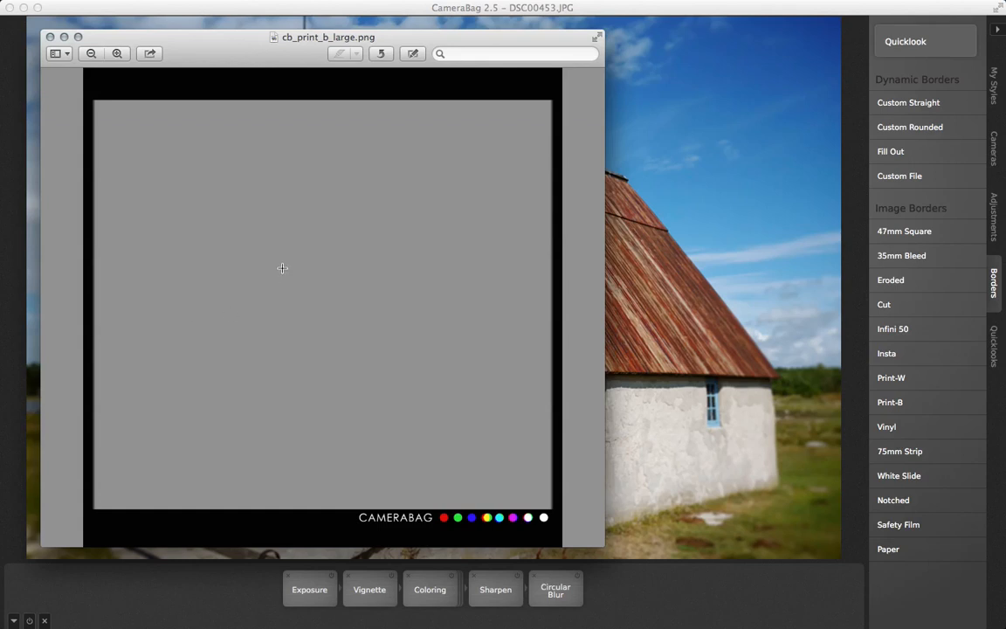
mouse_move(465, 266)
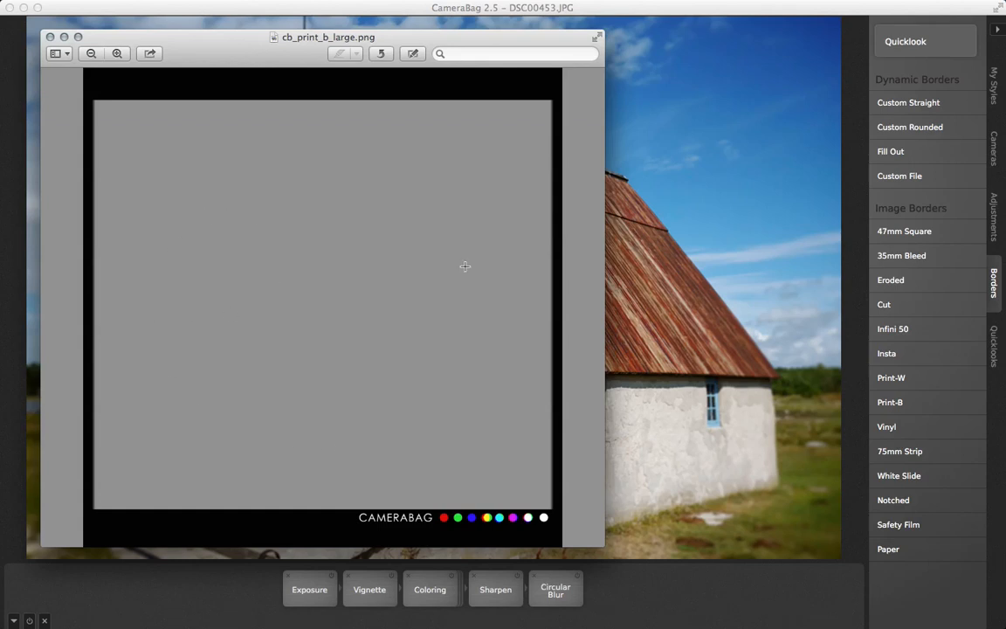
mouse_move(632, 338)
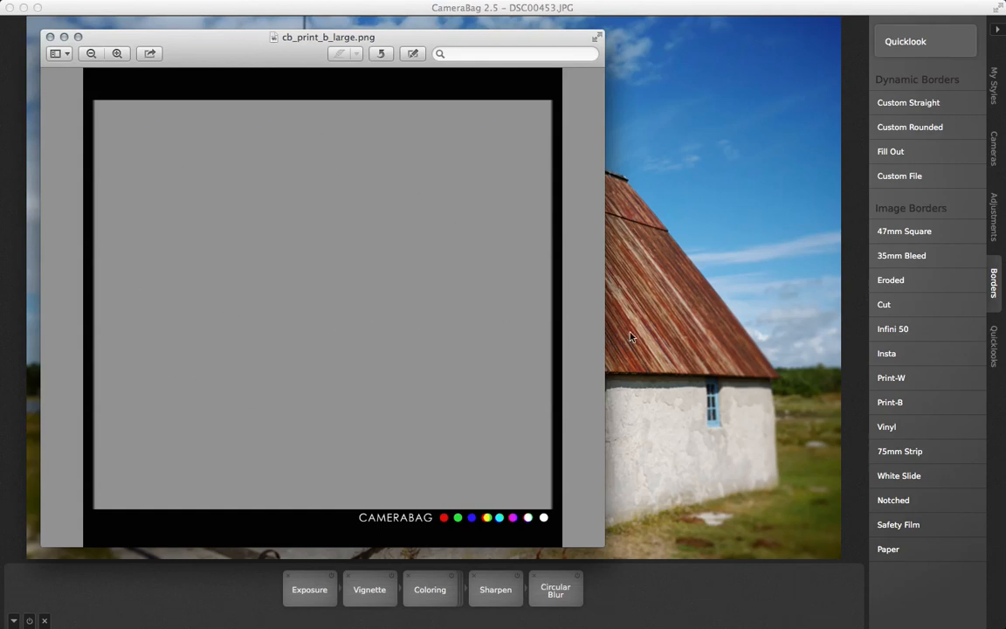
mouse_move(898, 174)
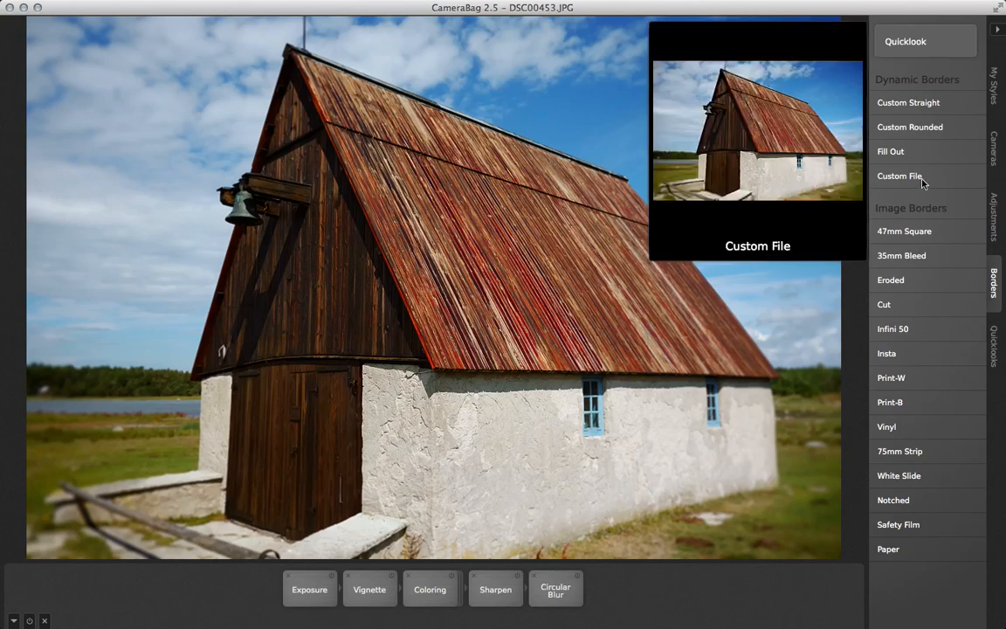
click(899, 175)
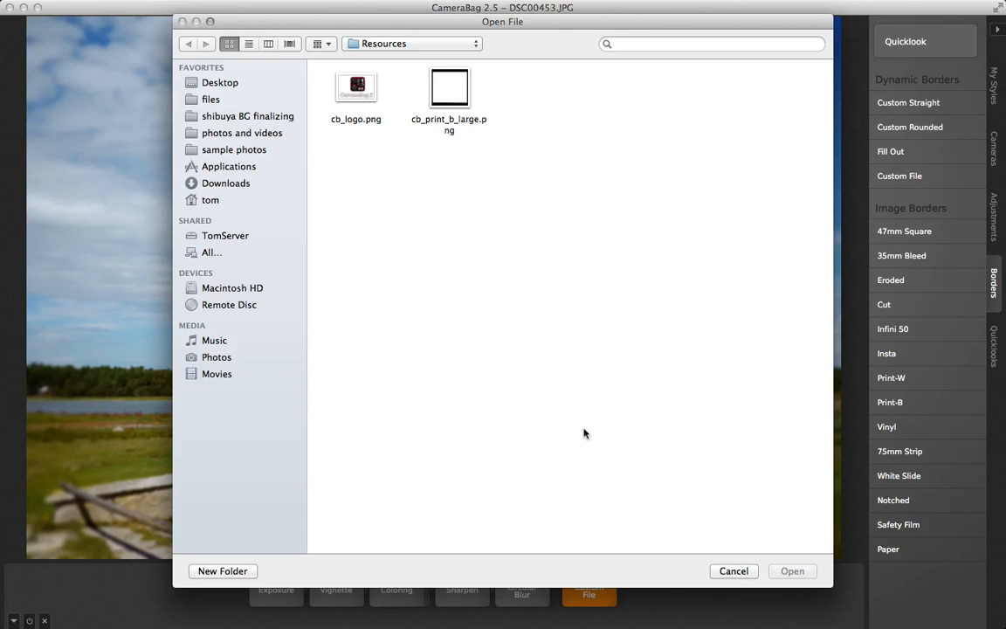
click(448, 88)
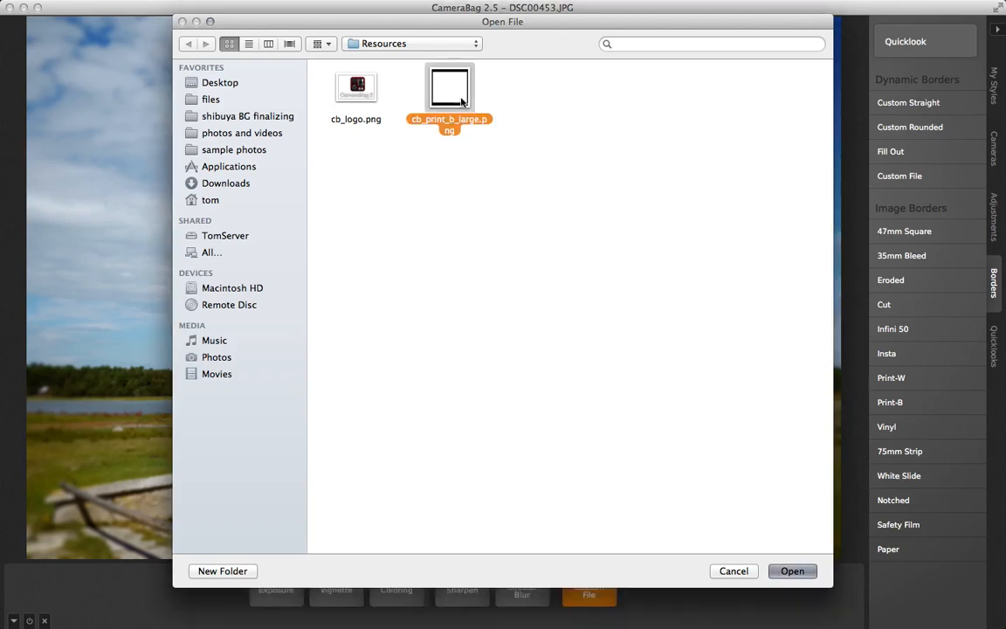
click(791, 569)
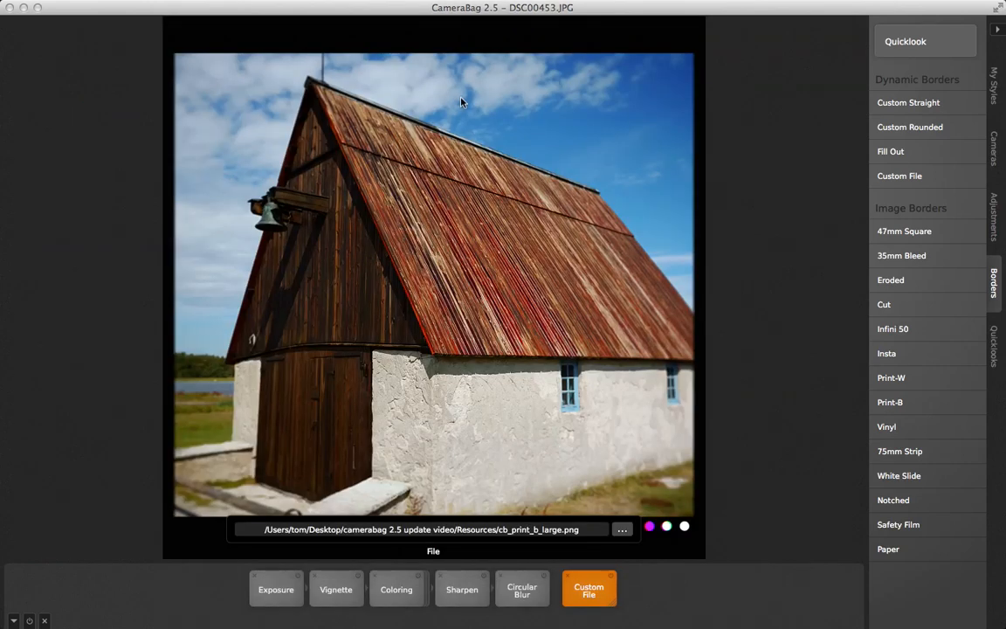
click(588, 586)
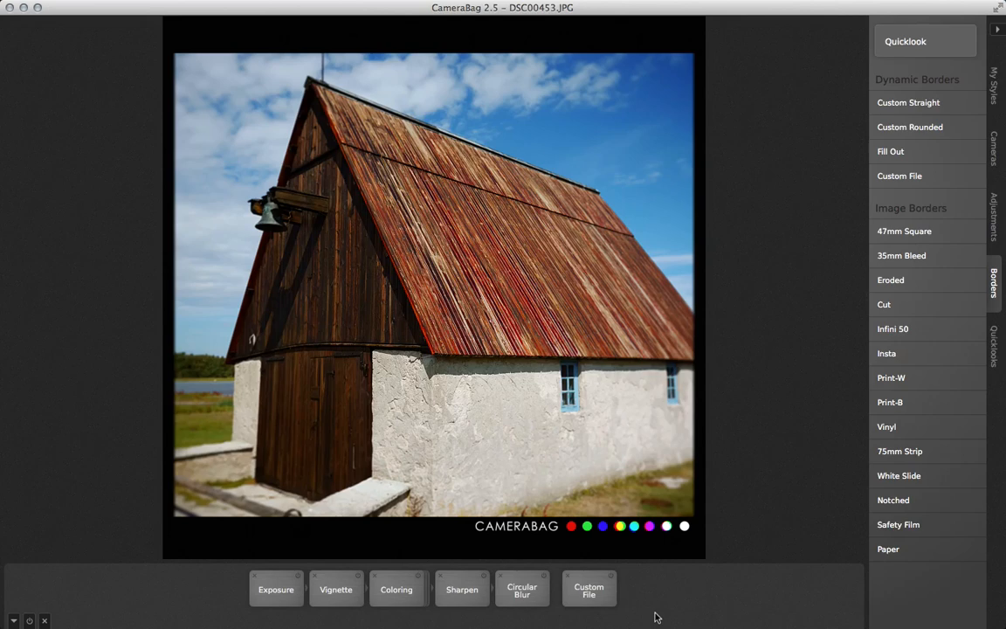
click(994, 85)
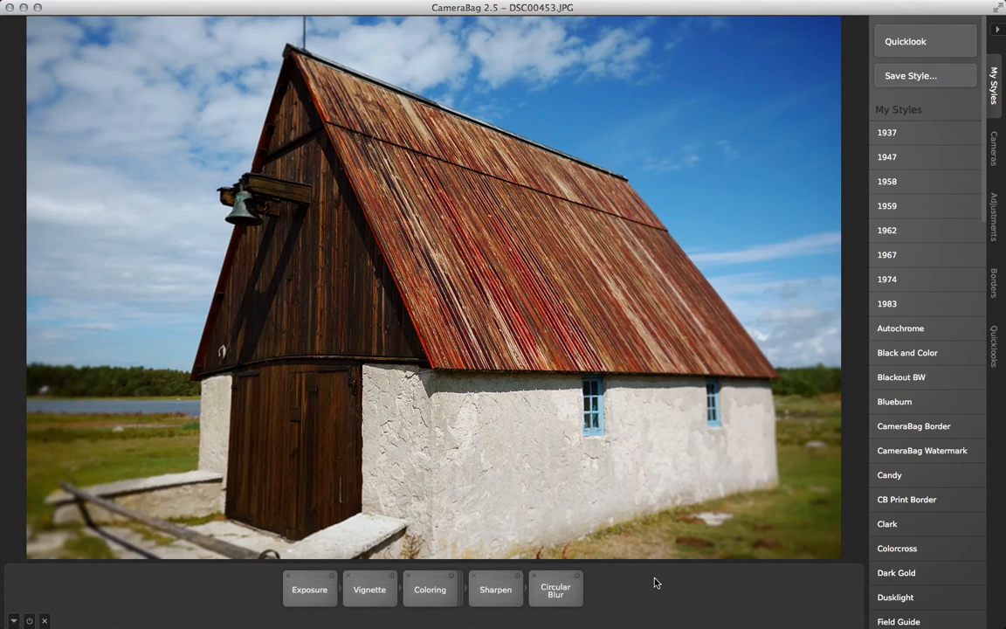
mouse_move(913, 426)
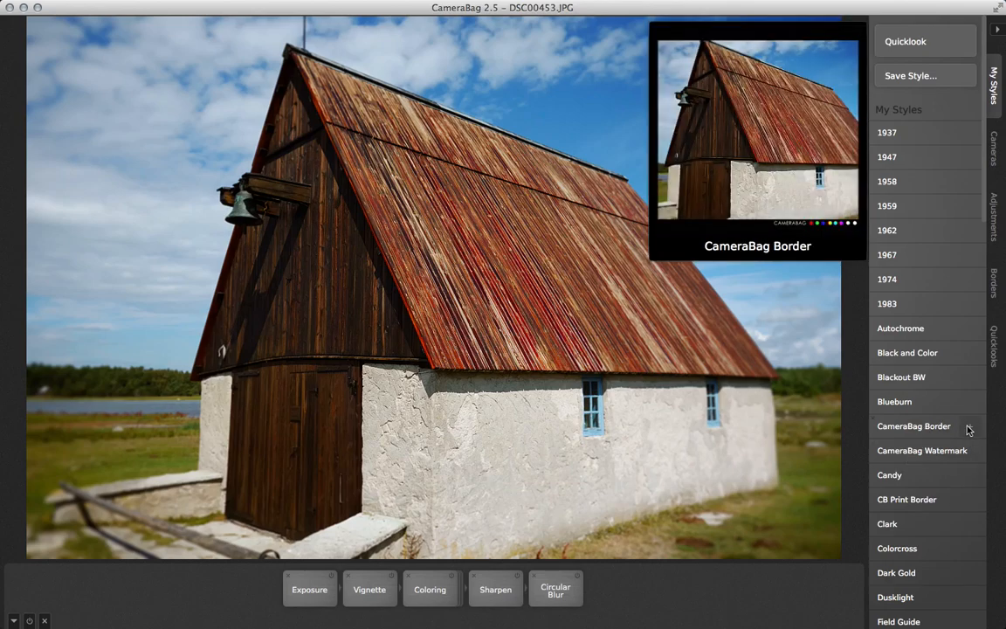
Apply the saved CameraBag Border style from My Styles to restore the black frame.
click(914, 426)
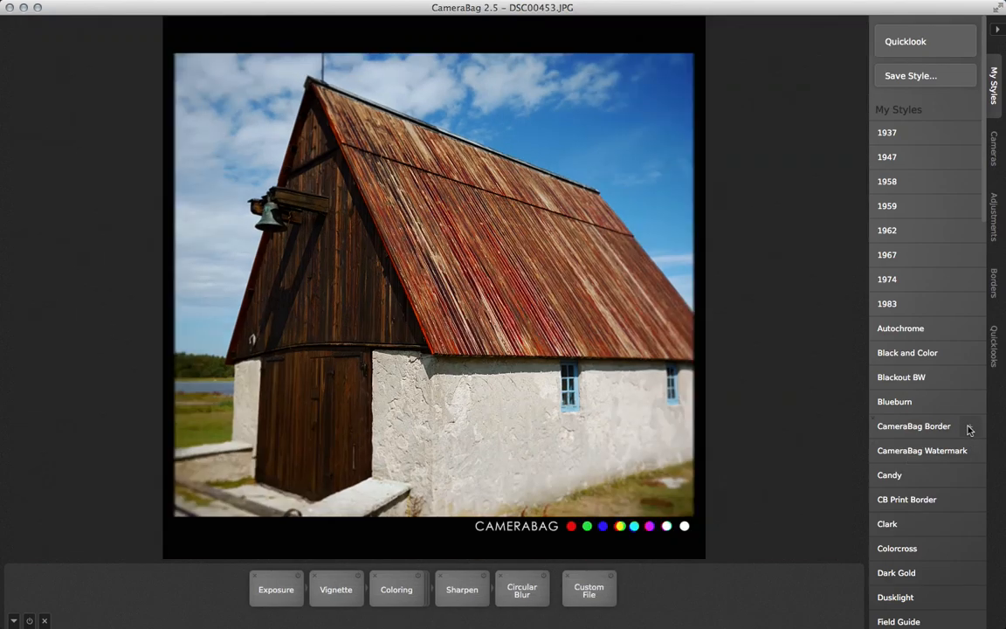